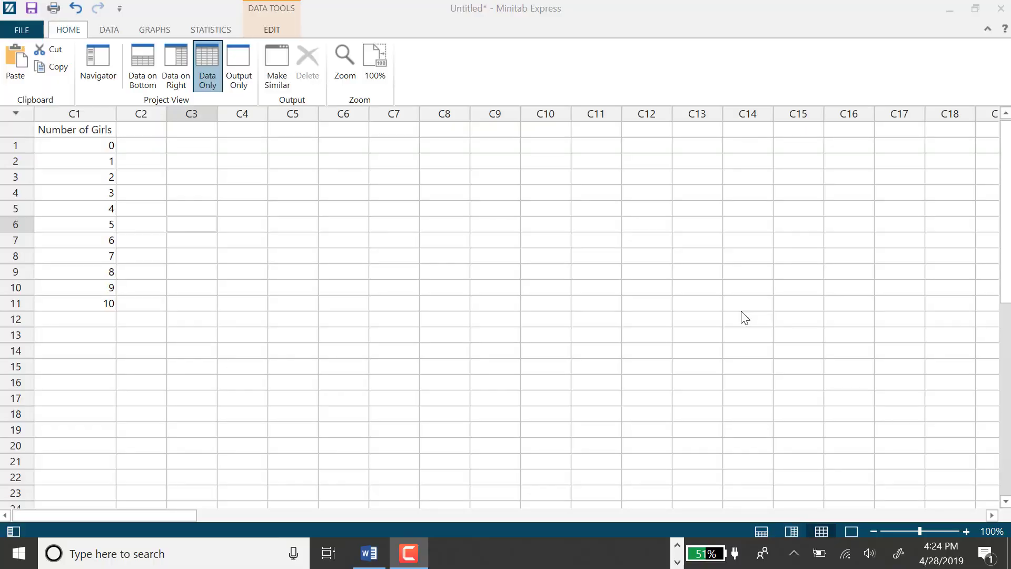
mouse_move(742, 311)
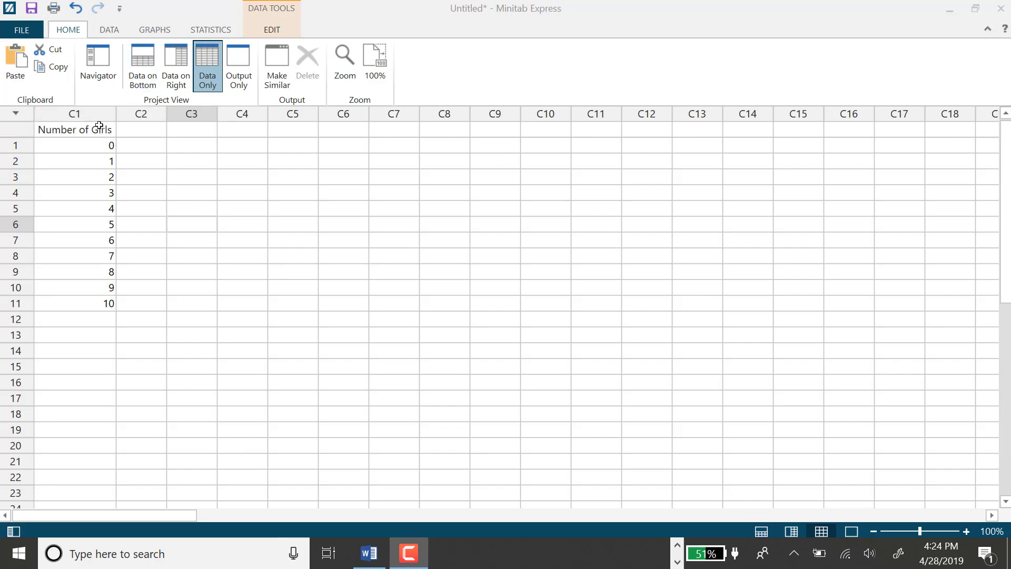
mouse_move(107, 332)
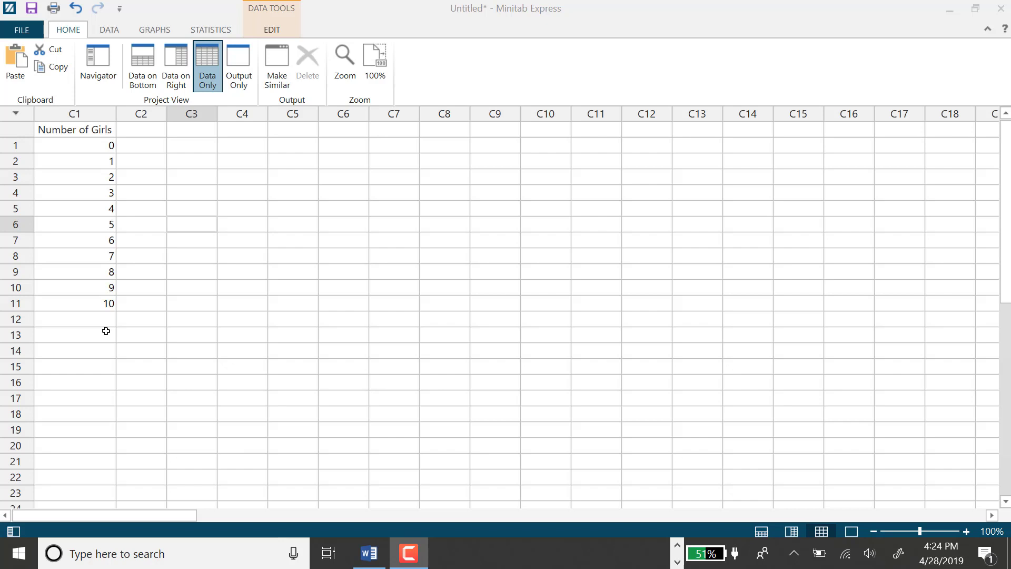
mouse_move(96, 149)
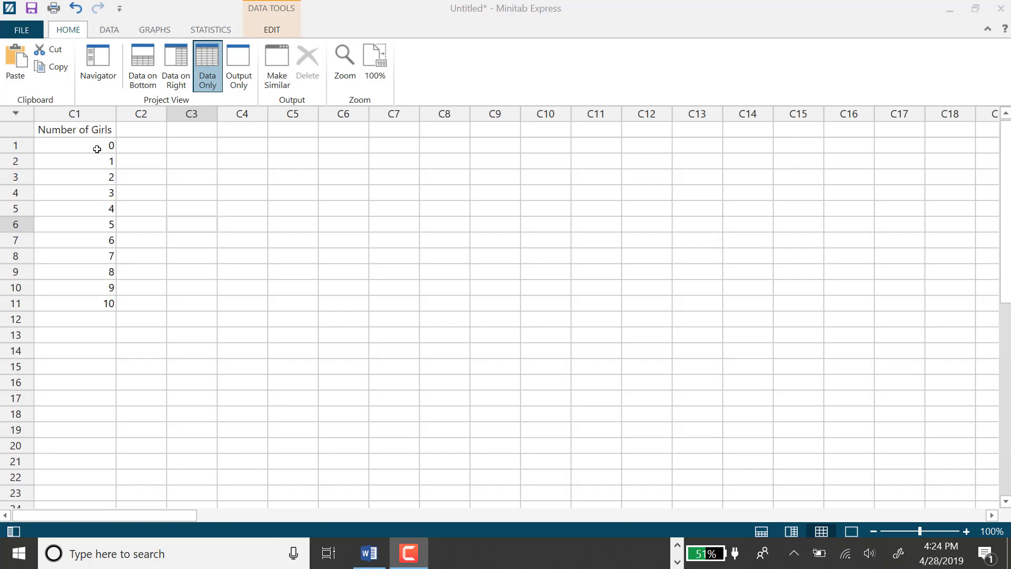
mouse_move(125, 146)
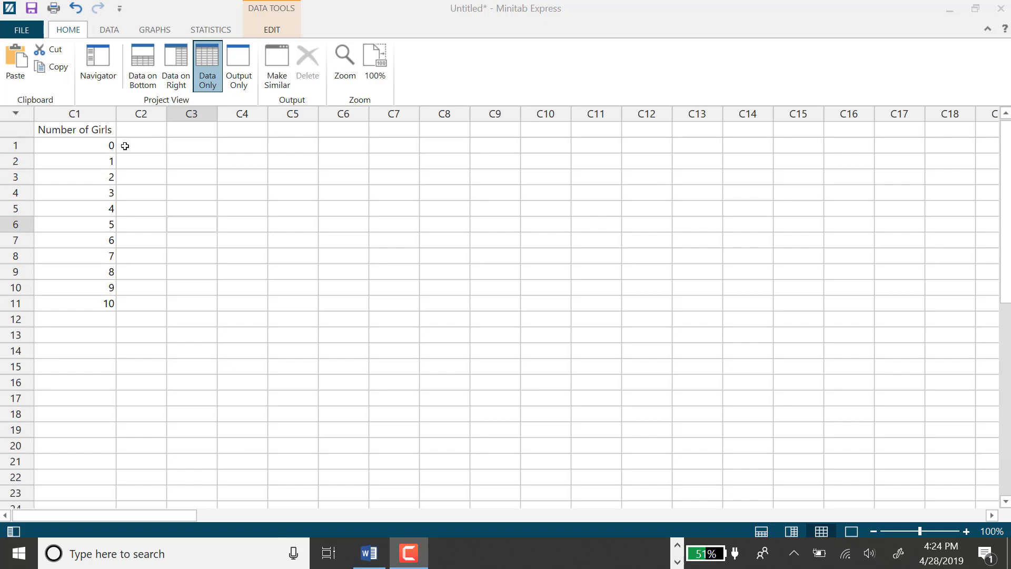
mouse_move(90, 148)
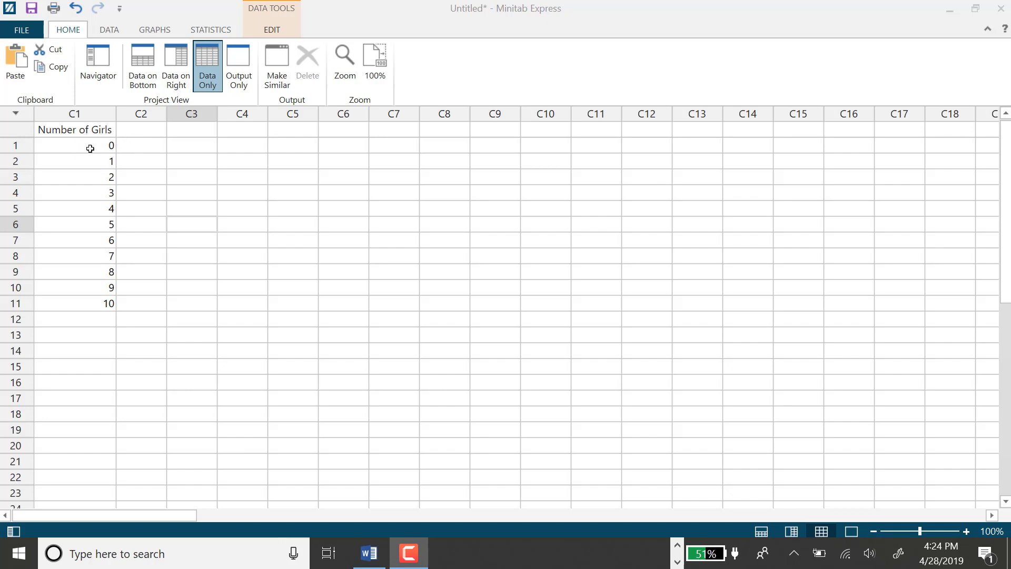
mouse_move(112, 166)
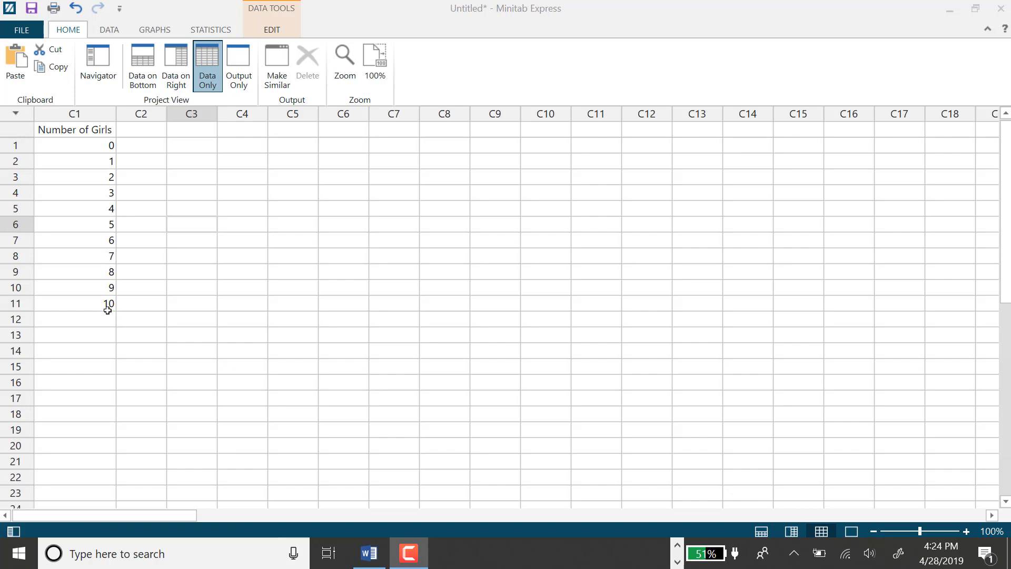
mouse_move(129, 307)
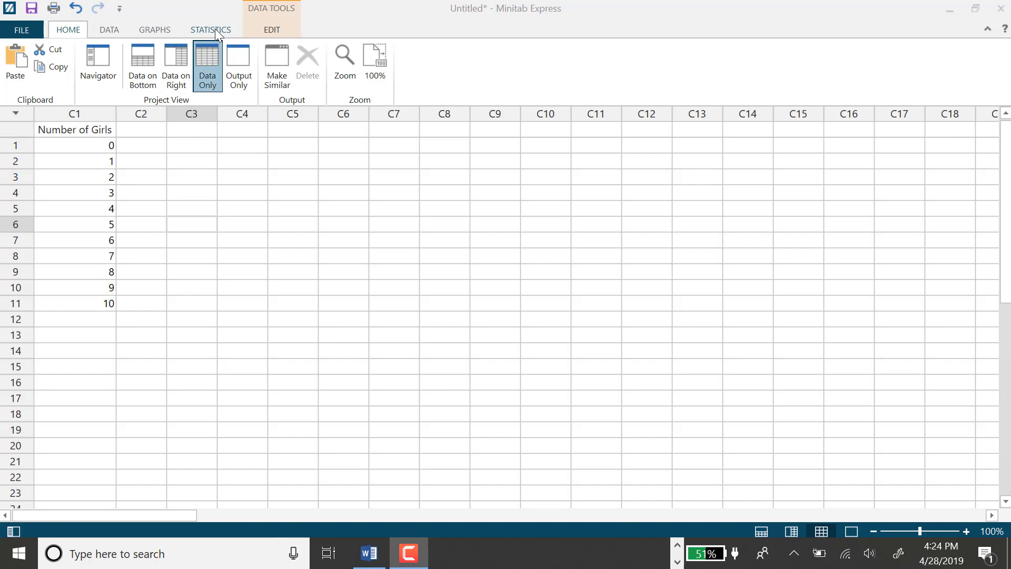
mouse_move(143, 37)
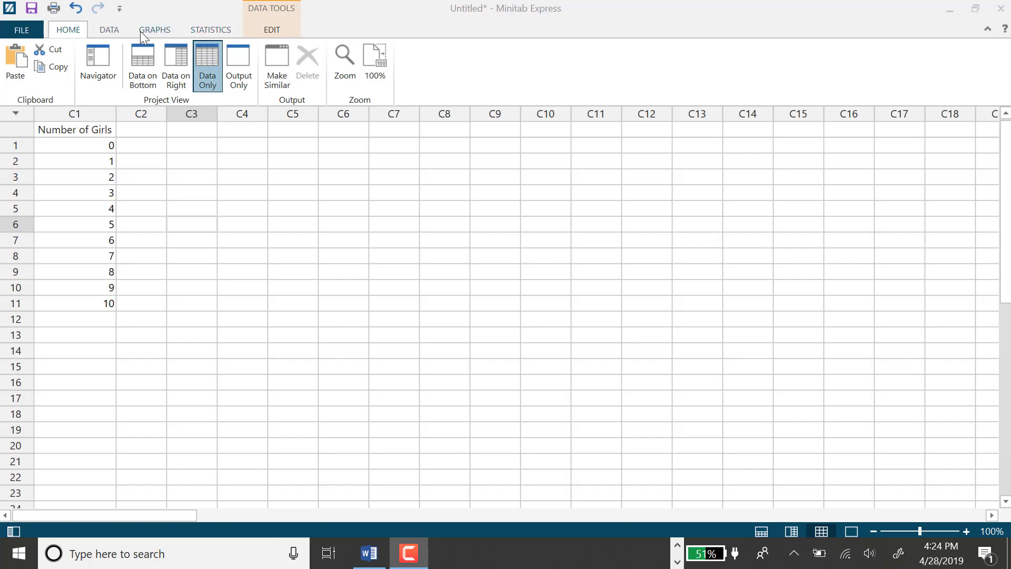
mouse_move(143, 64)
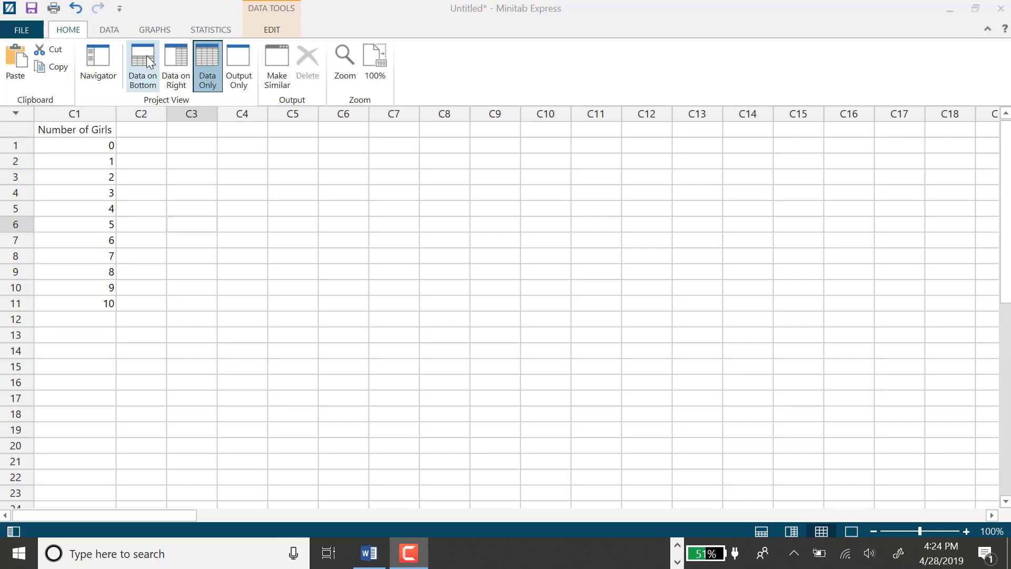
Switch the project view to Data on Bottom so P(X = x) output appears above the worksheet.
left_click(142, 64)
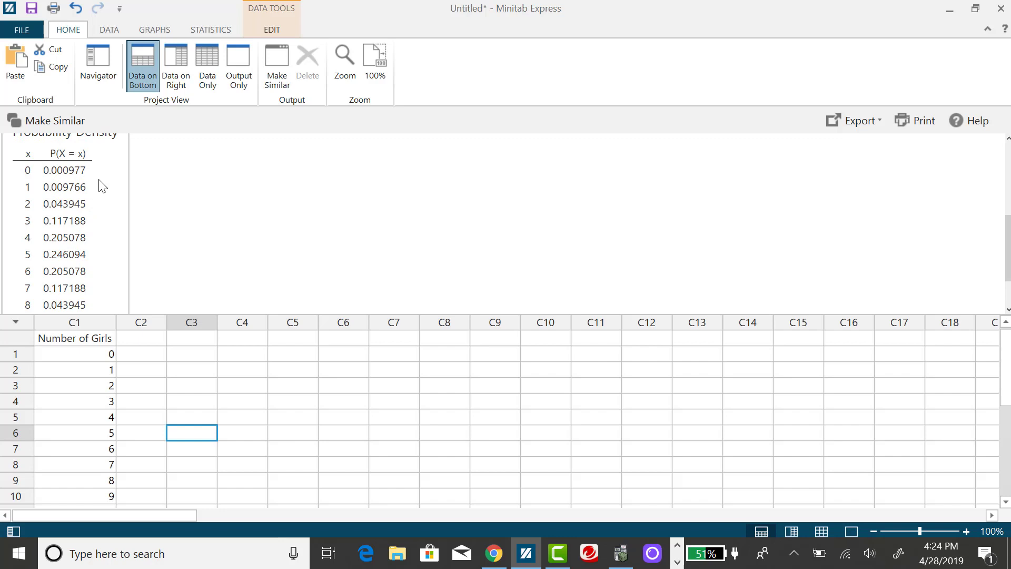
mouse_move(82, 245)
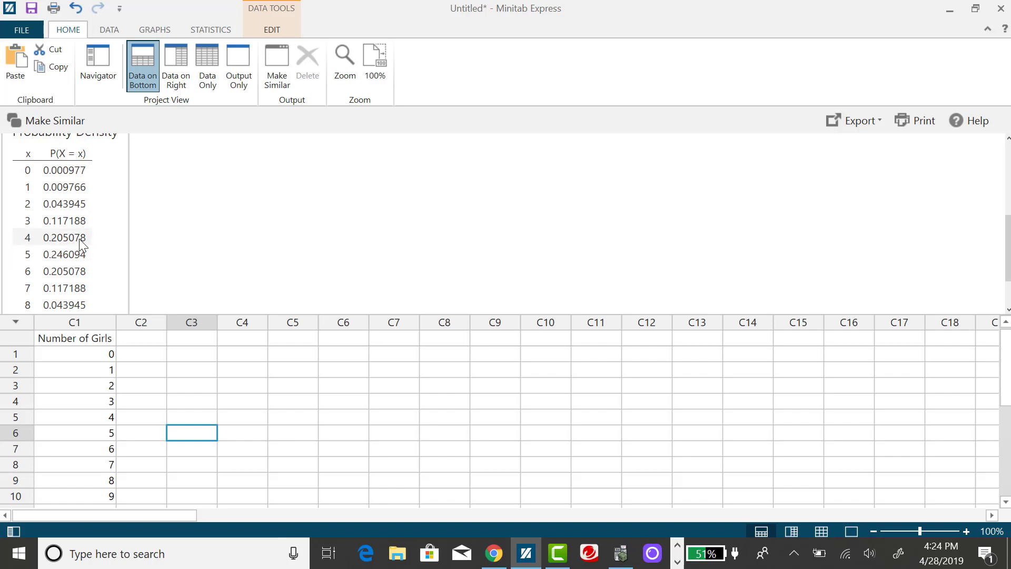
mouse_move(96, 198)
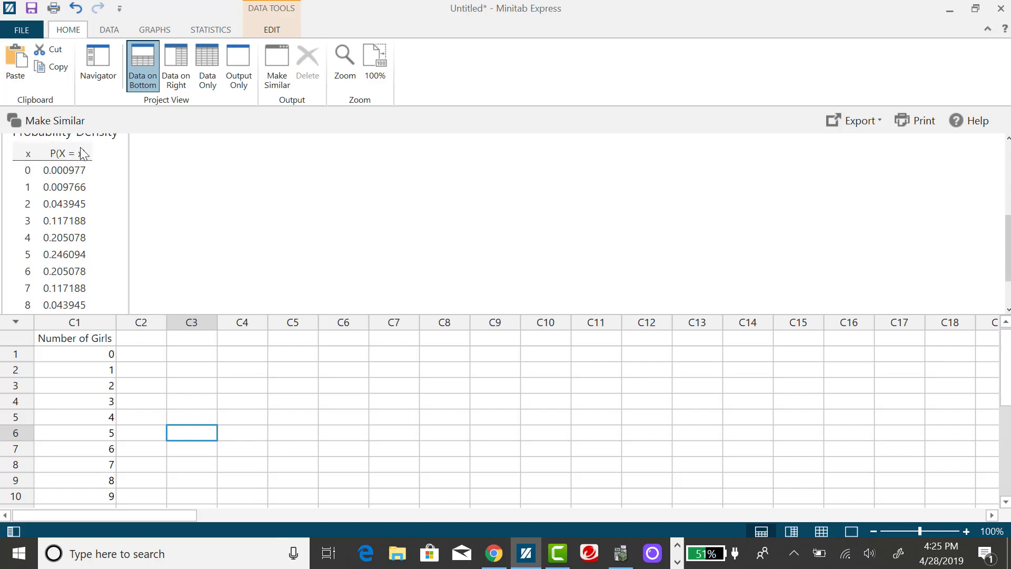
mouse_move(87, 160)
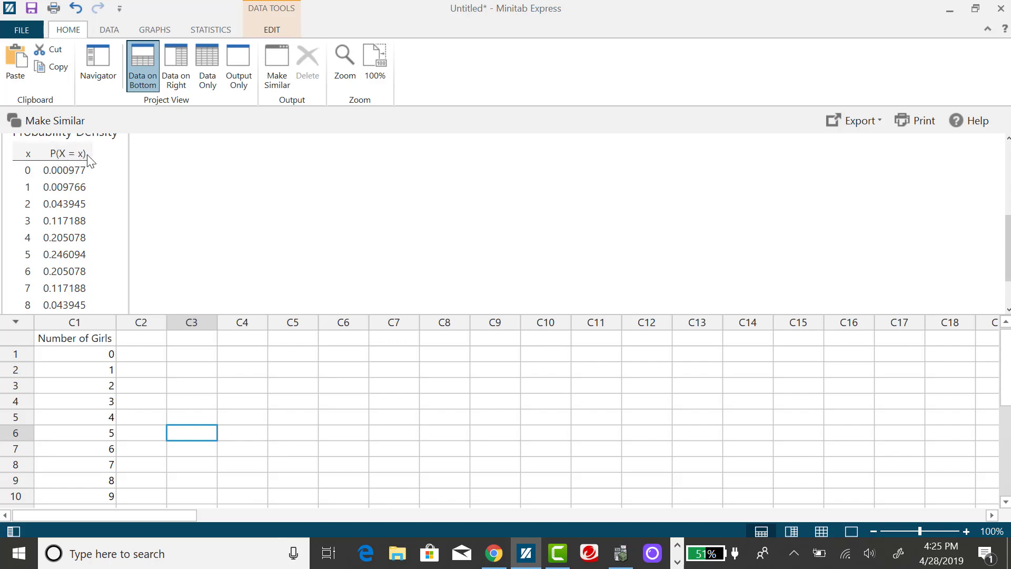
mouse_move(276, 234)
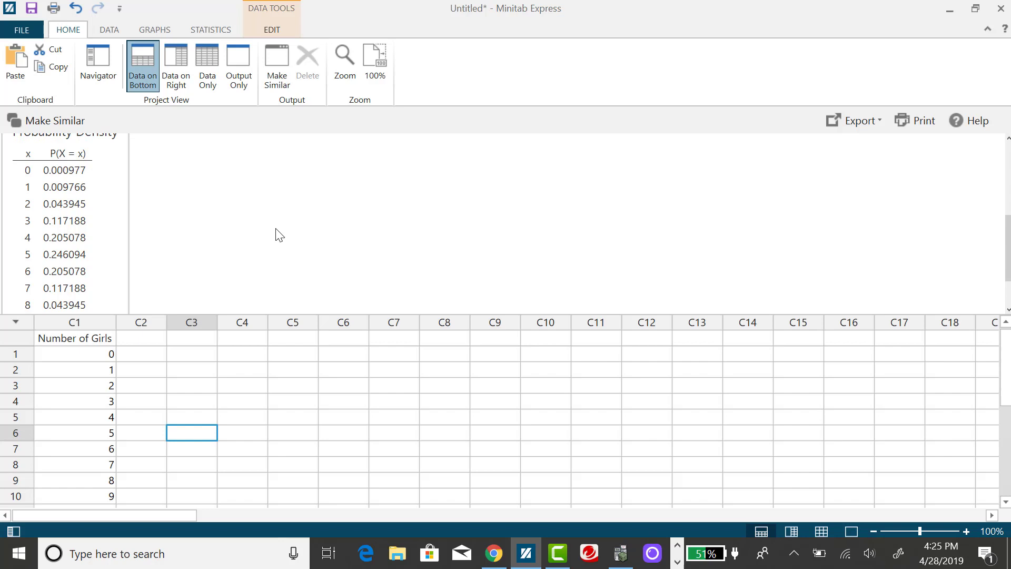
mouse_move(290, 217)
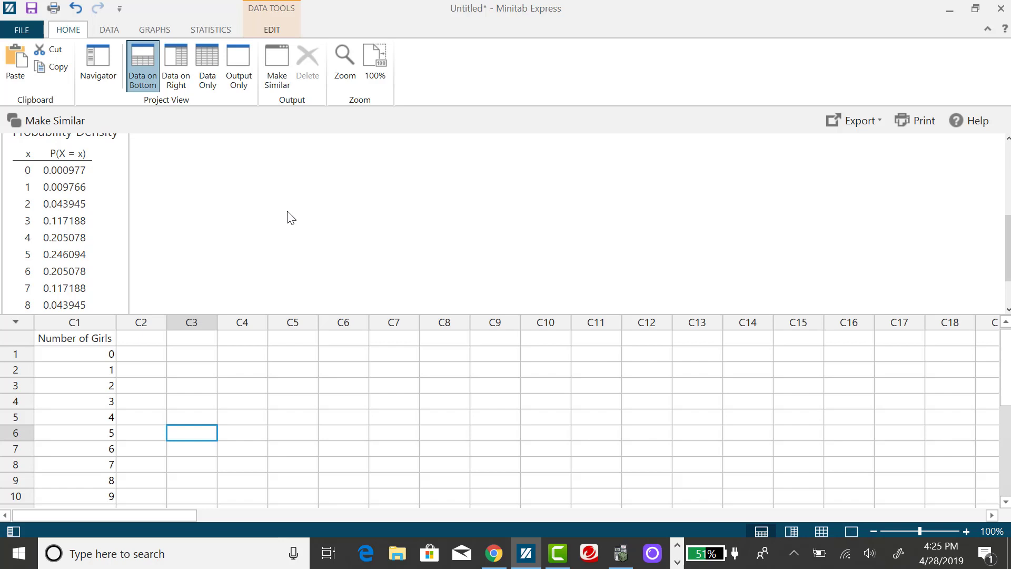
mouse_move(303, 214)
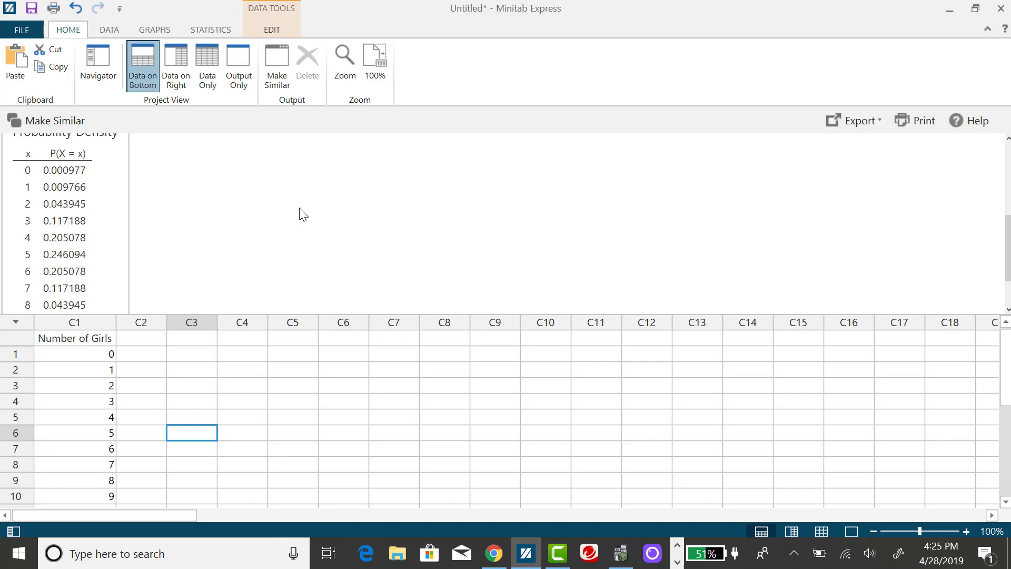
mouse_move(320, 210)
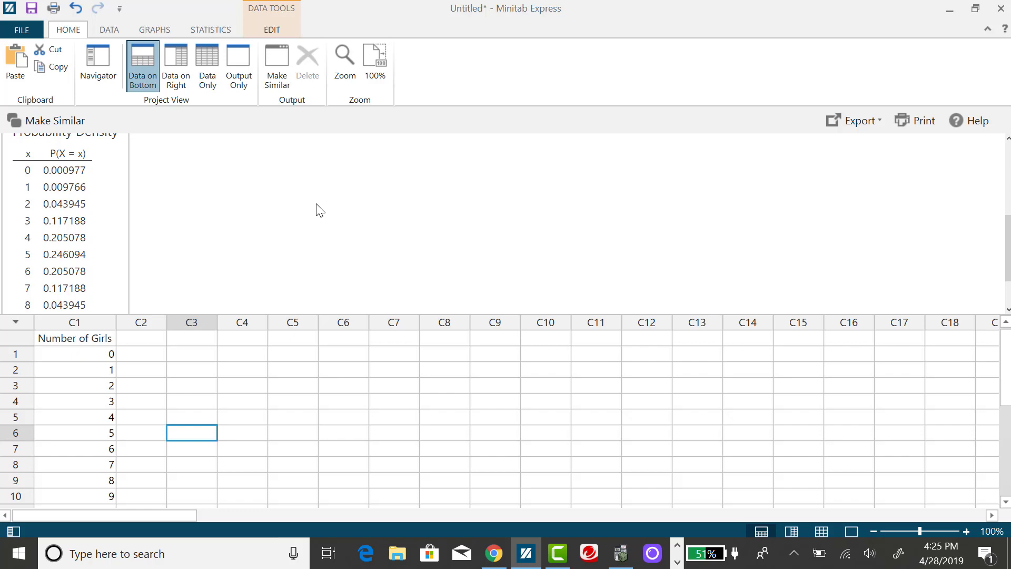
mouse_move(324, 207)
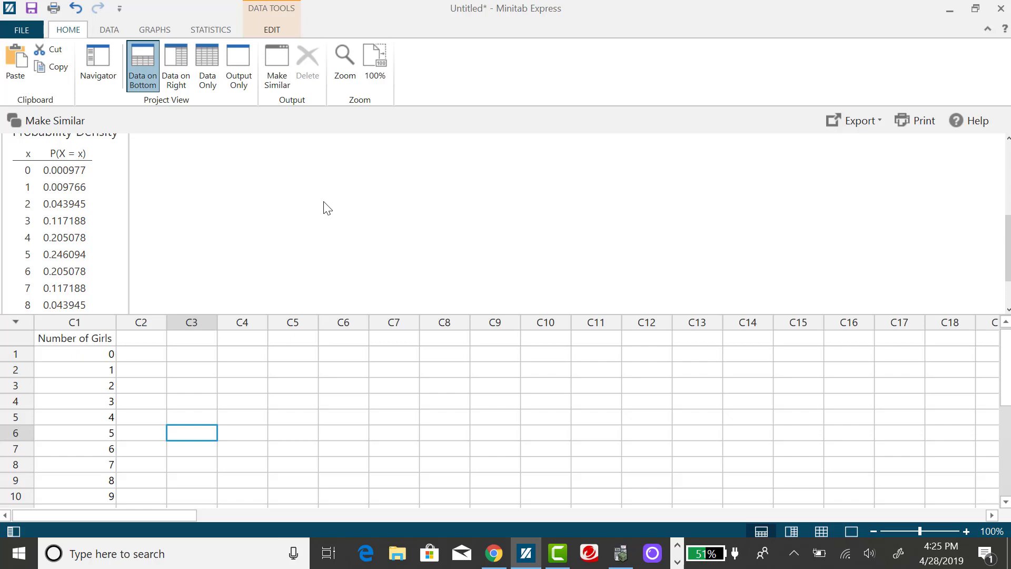
mouse_move(333, 206)
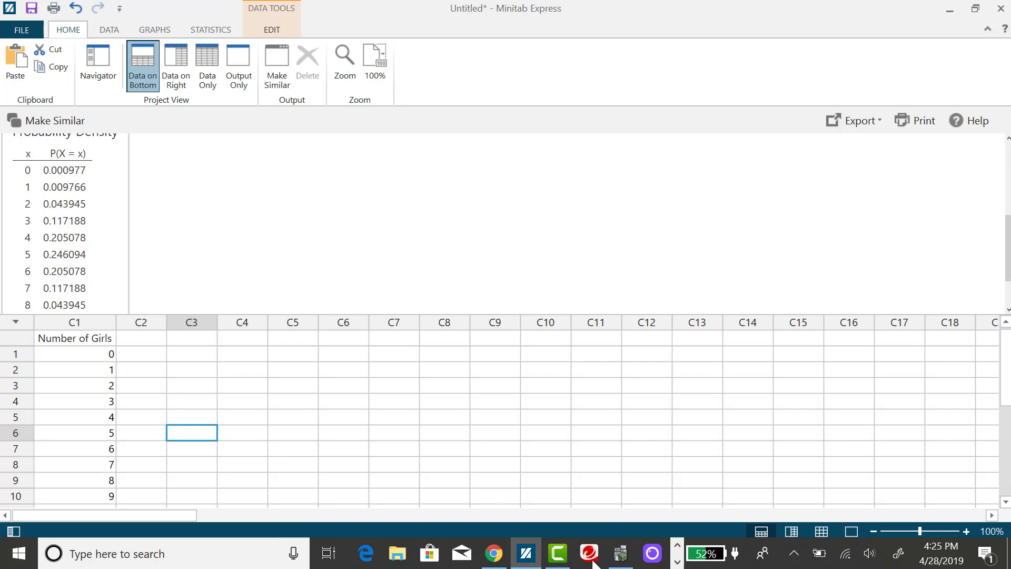
mouse_move(73, 191)
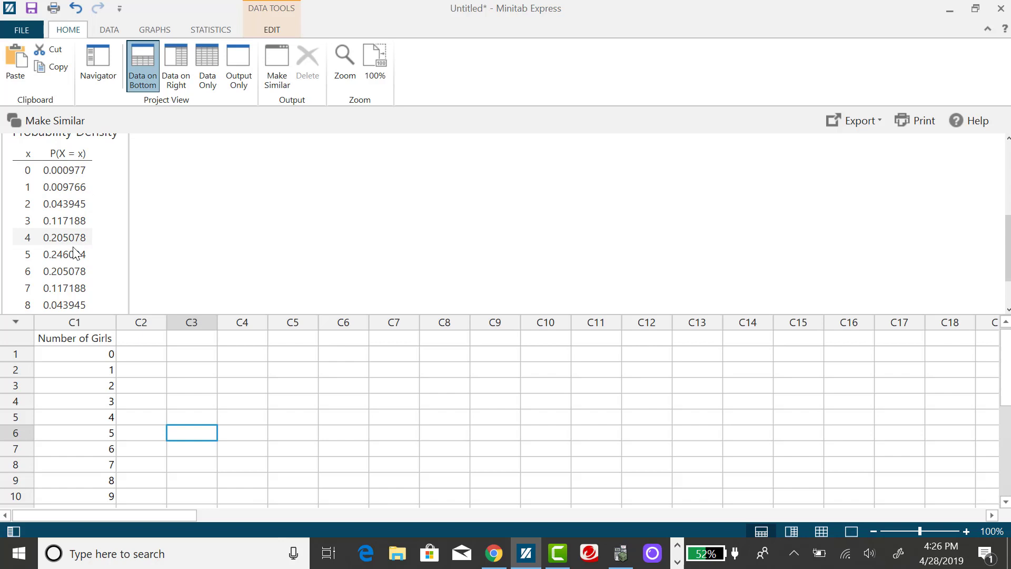
mouse_move(77, 280)
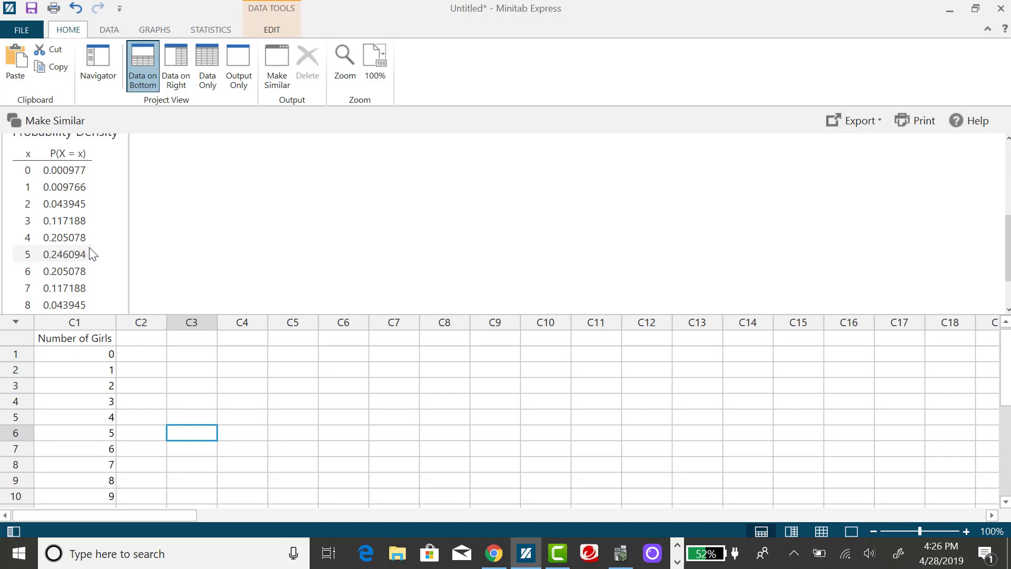
mouse_move(477, 342)
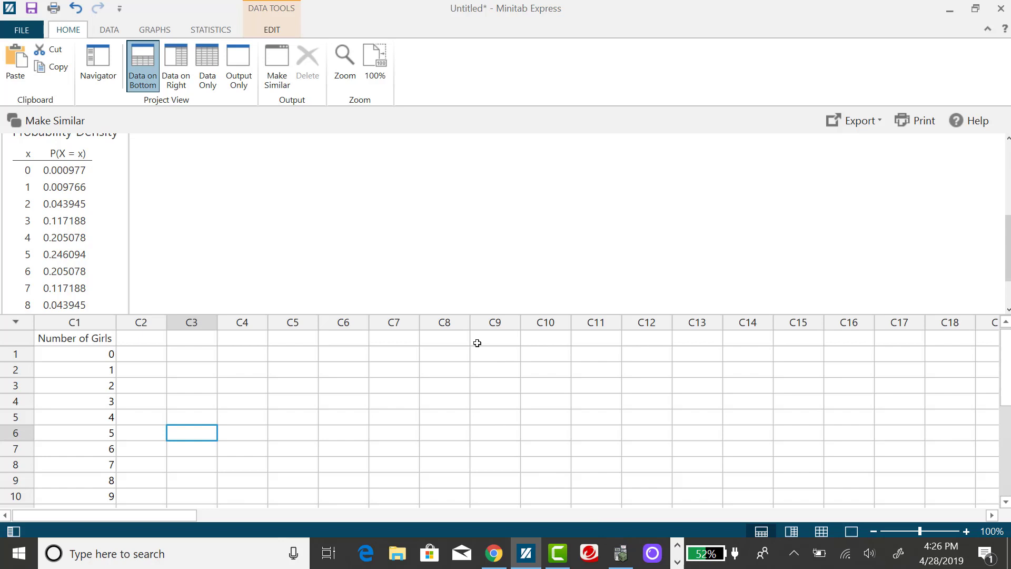
mouse_move(305, 181)
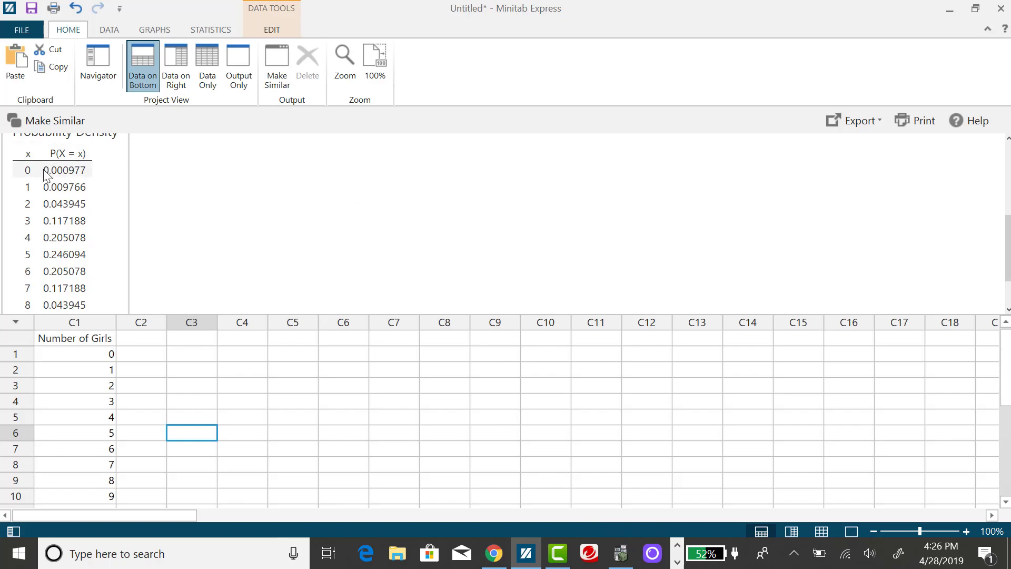
mouse_move(61, 187)
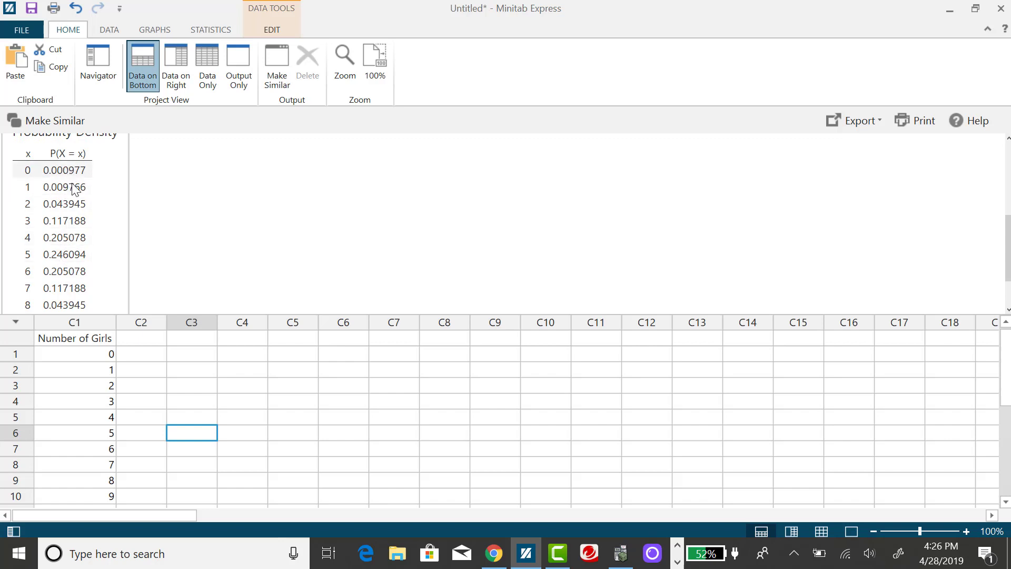
mouse_move(74, 179)
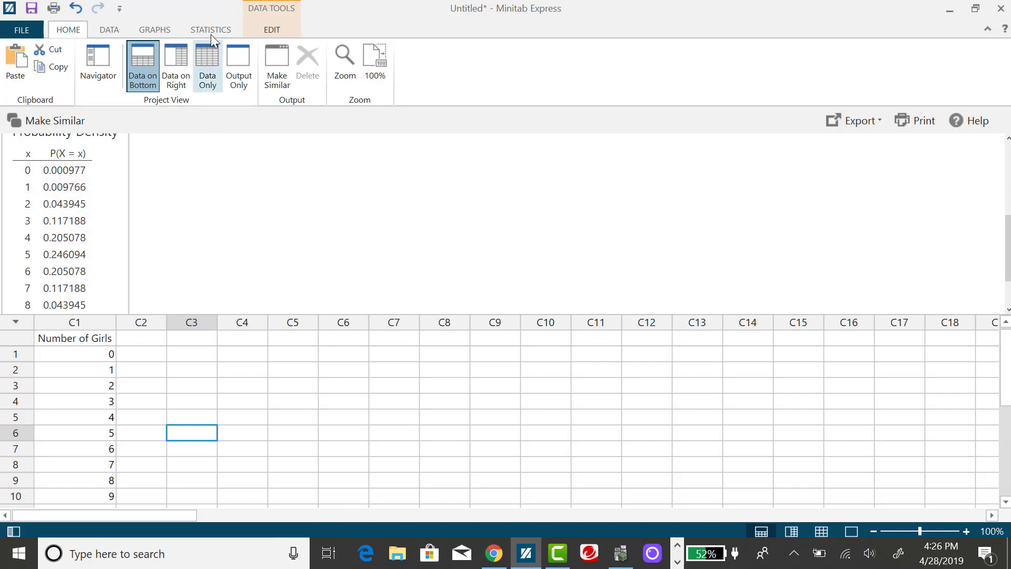
Open the Cumulative Distribution Function dialog from Statistics > CDF/PDF.
left_click(210, 29)
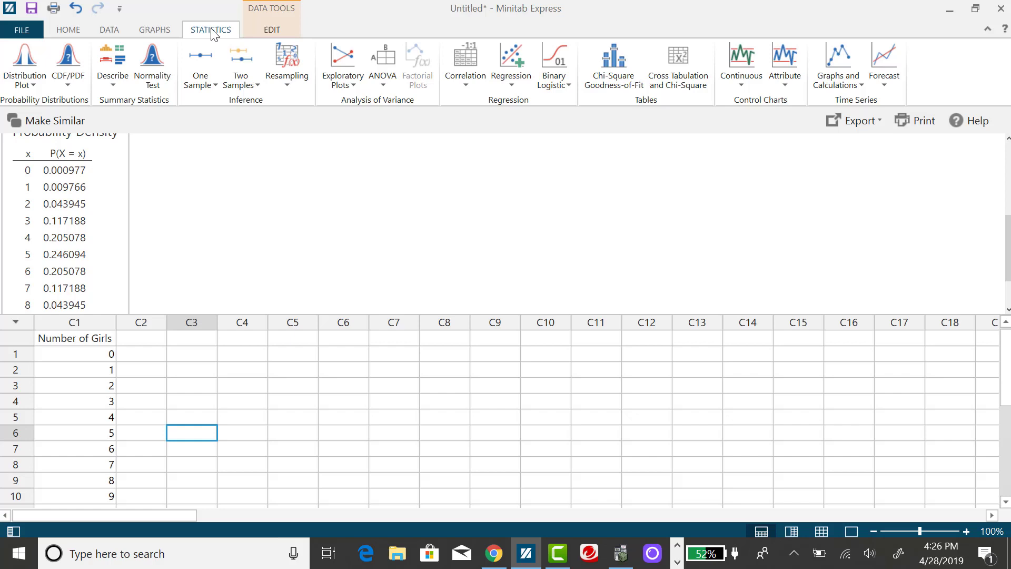
mouse_move(68, 64)
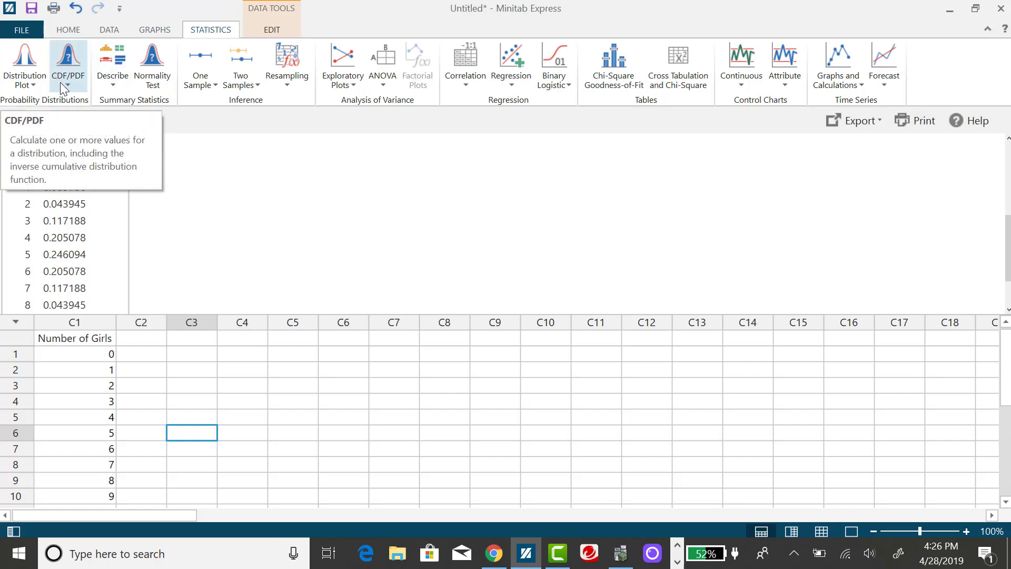
mouse_move(67, 89)
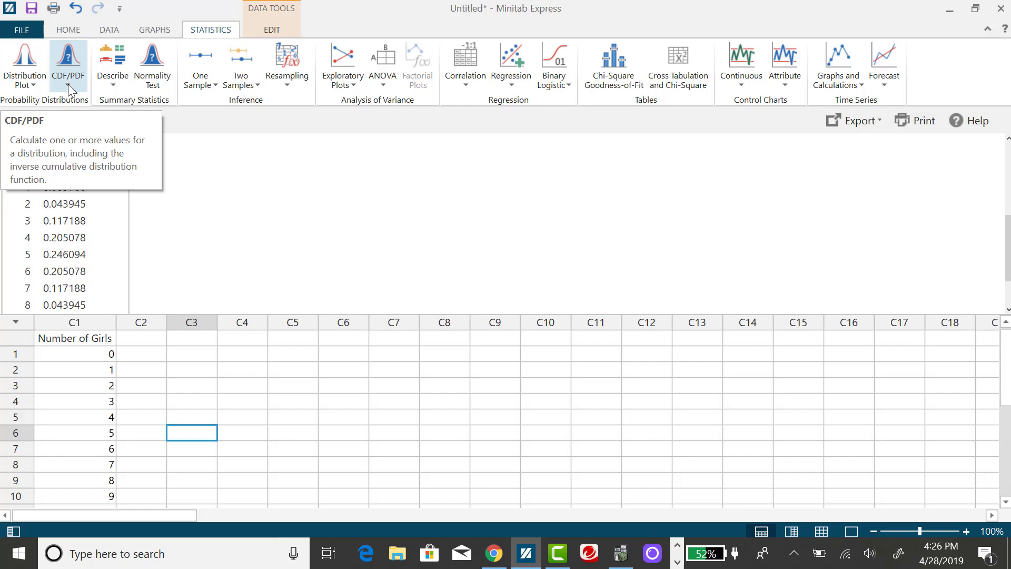
left_click(68, 65)
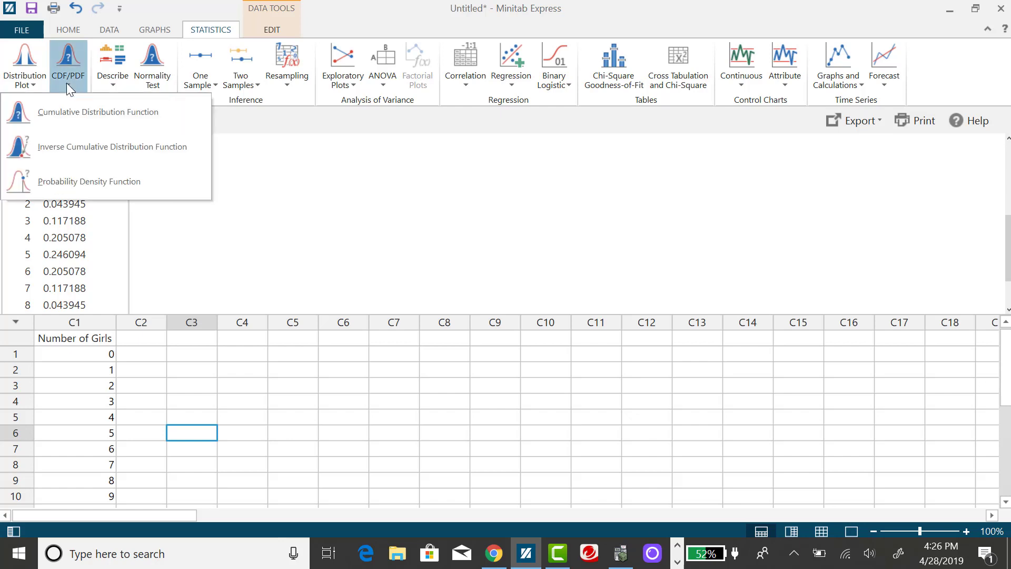
mouse_move(93, 121)
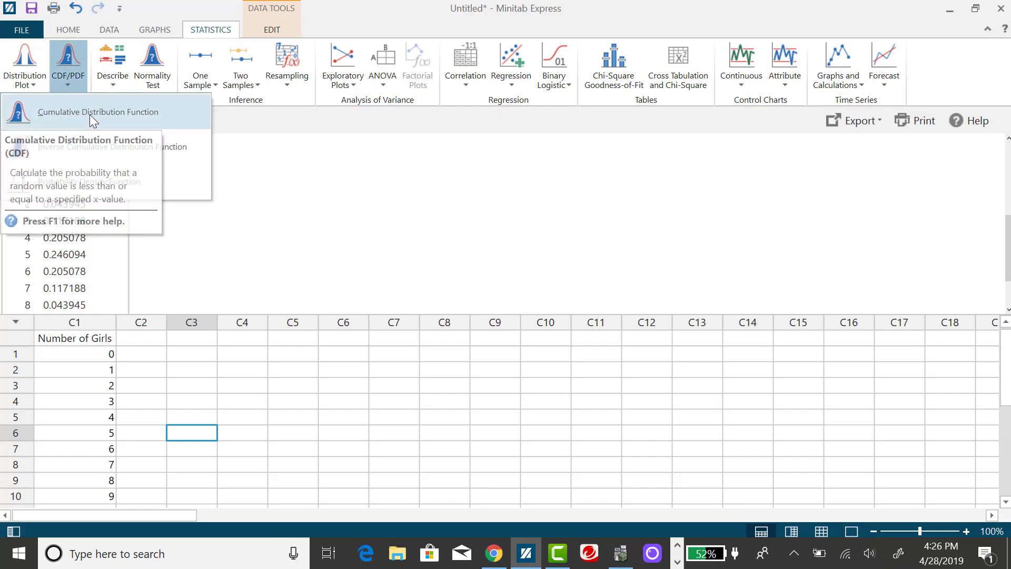
left_click(98, 112)
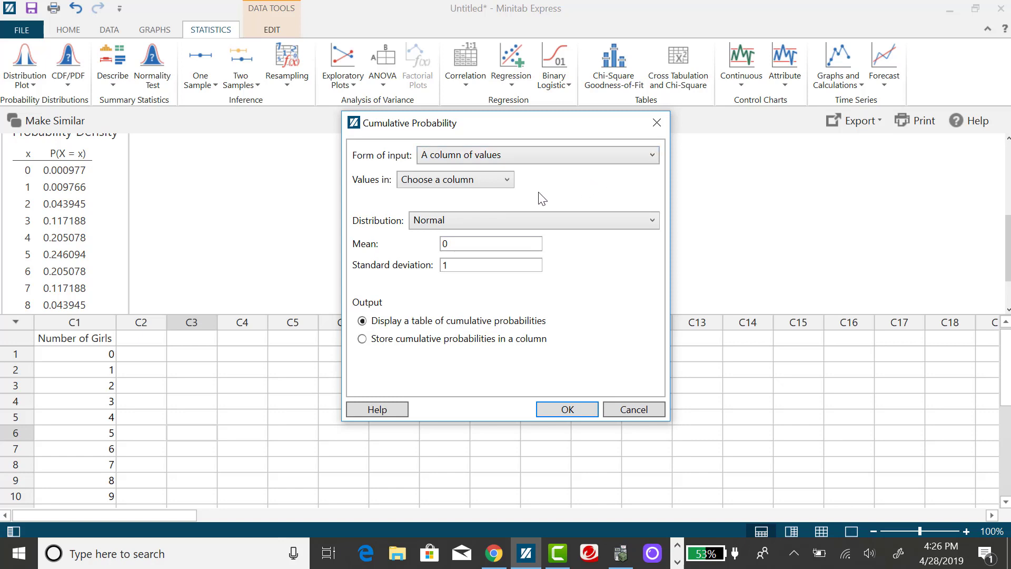
Use C1 Number of Girls with a Binomial distribution, 10 trials, event probability 0.5.
left_click(455, 179)
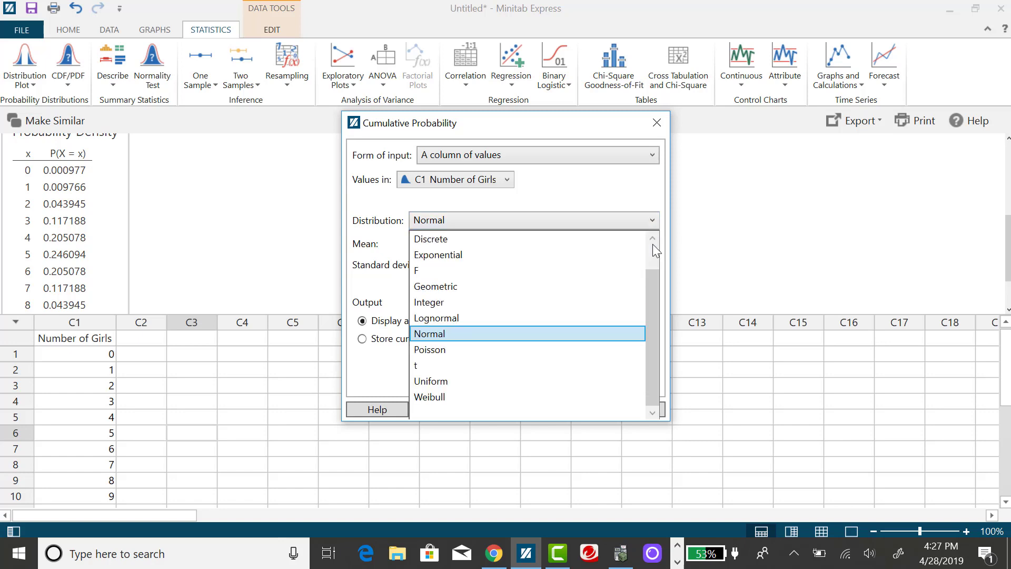
left_click(652, 238)
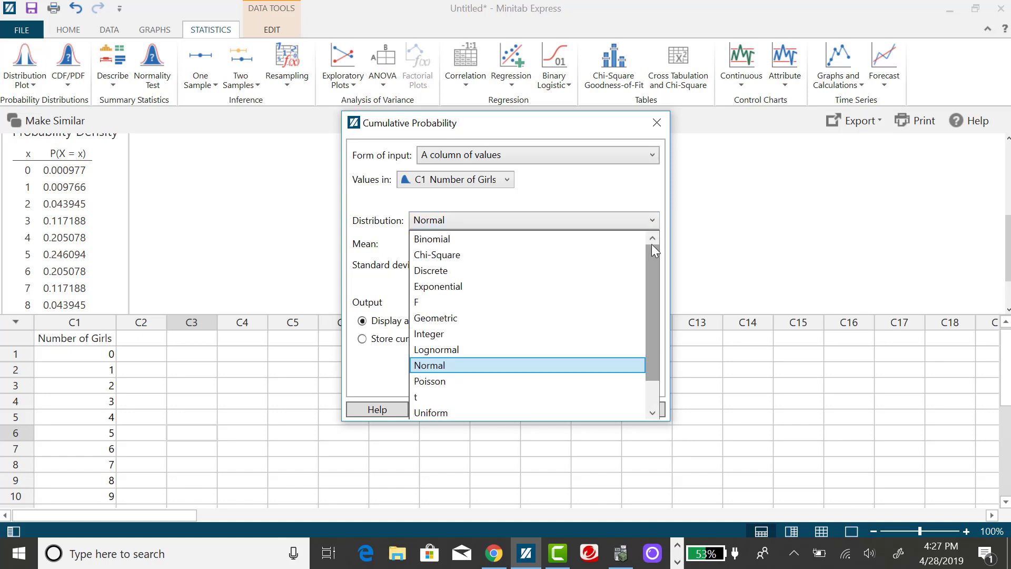
mouse_move(454, 239)
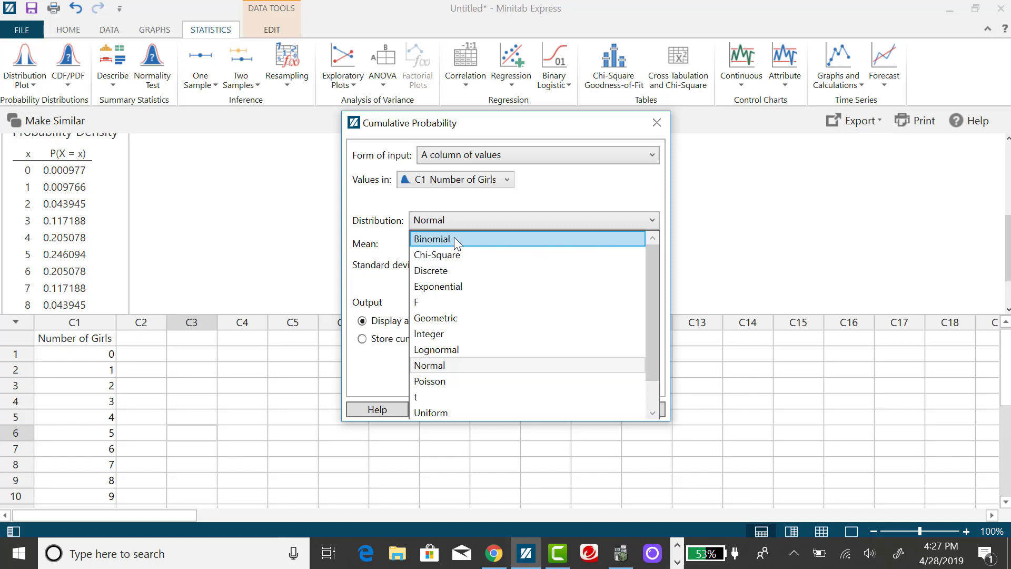
left_click(432, 239)
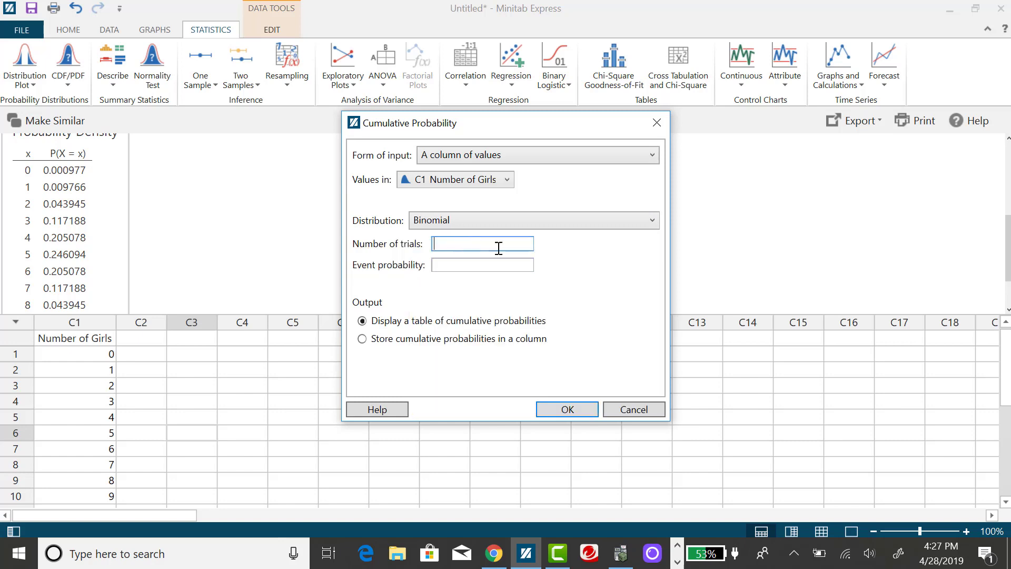
mouse_move(604, 282)
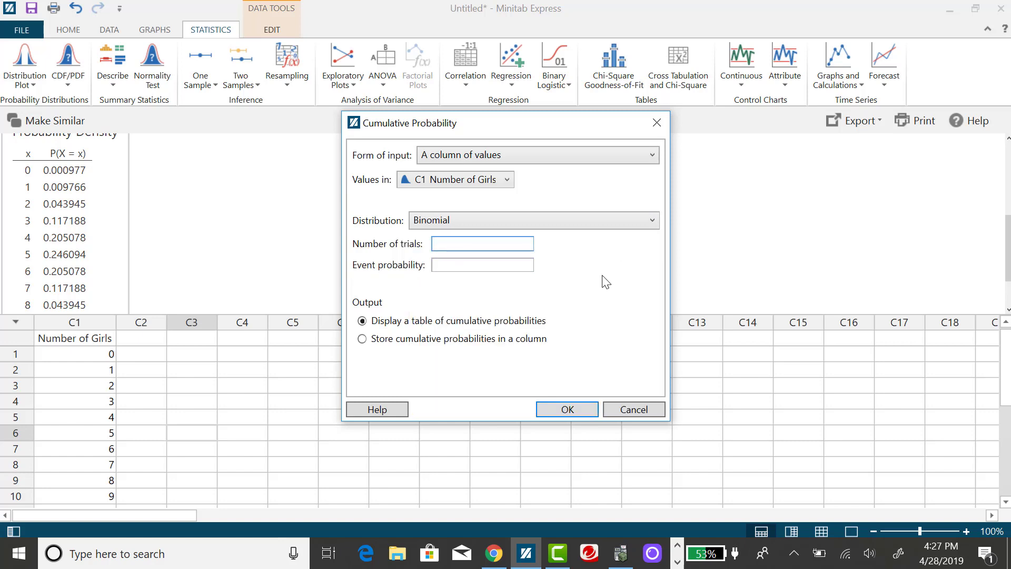
type("10")
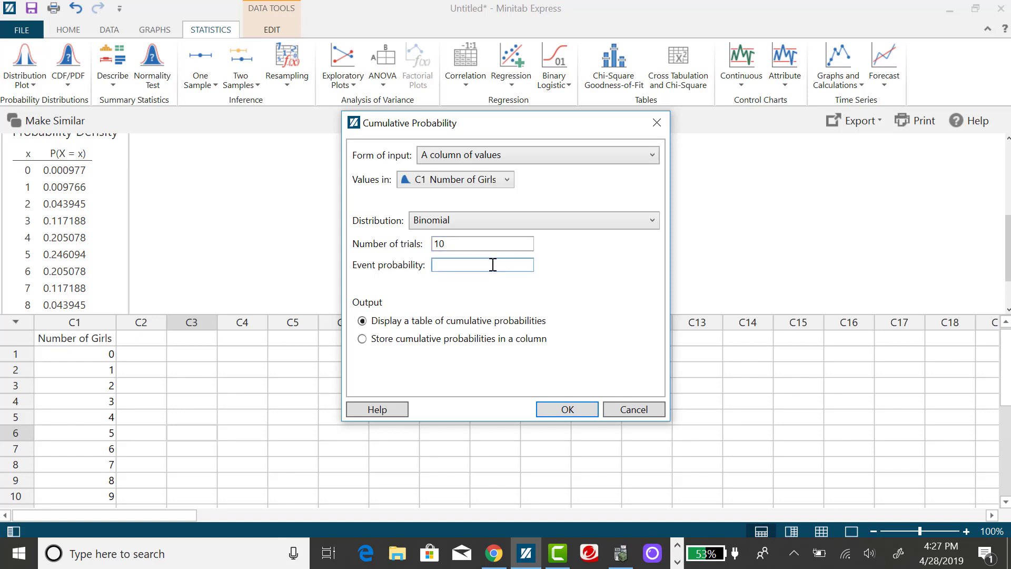
type("0.5")
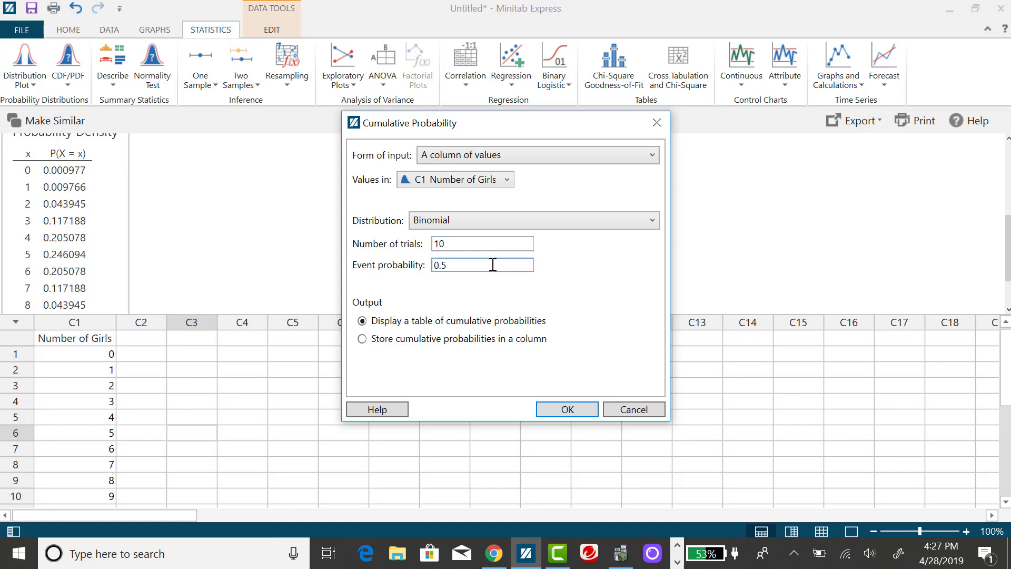
mouse_move(607, 308)
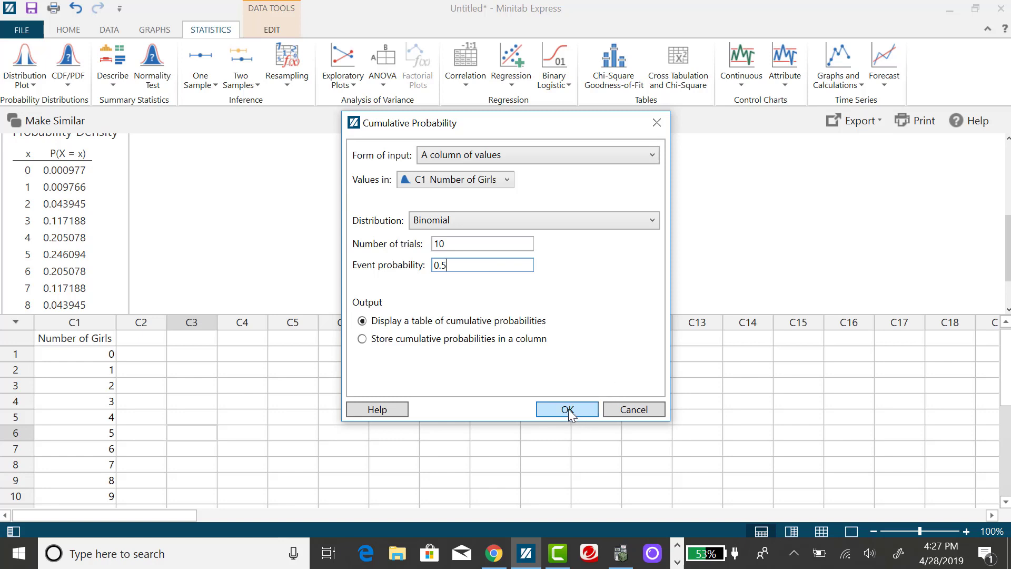
Run the binomial cumulative probability calculation and switch the view to Output Only.
left_click(567, 408)
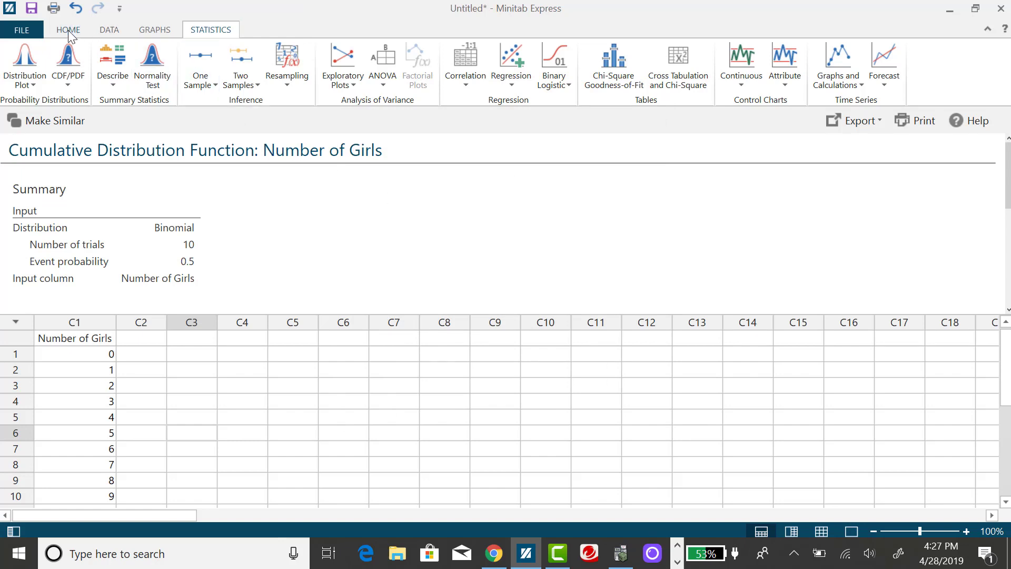
left_click(67, 30)
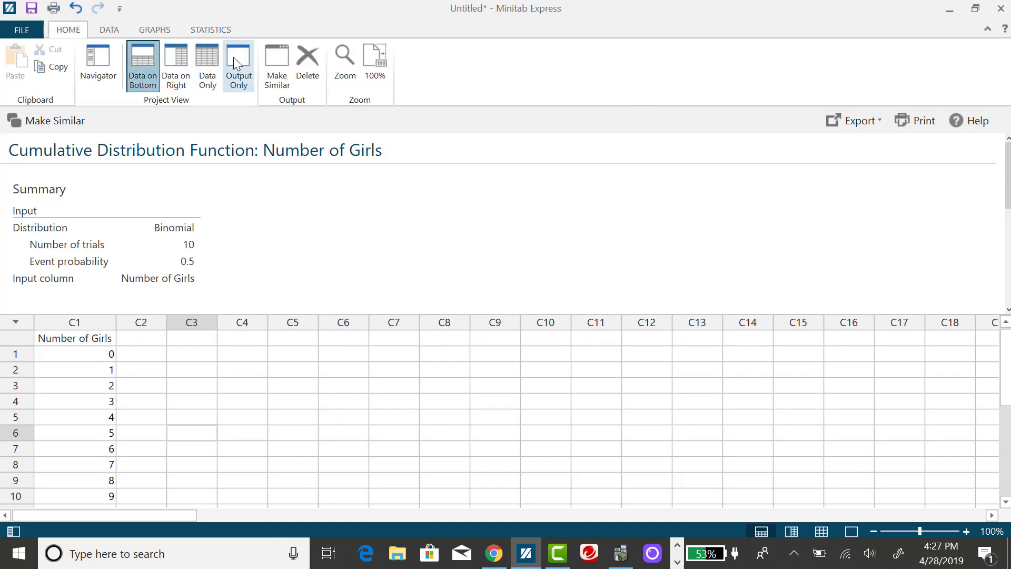
left_click(239, 64)
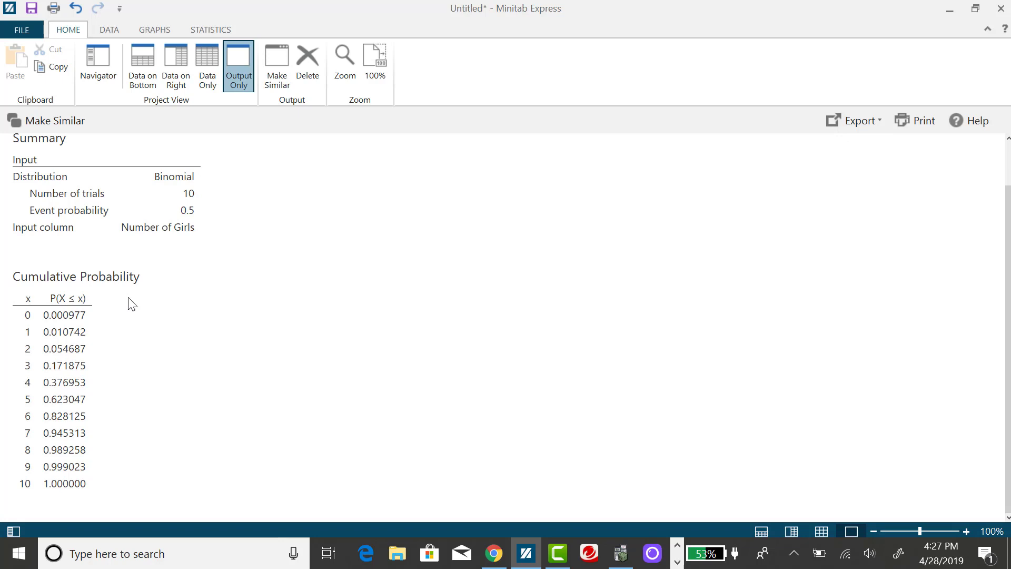
mouse_move(136, 304)
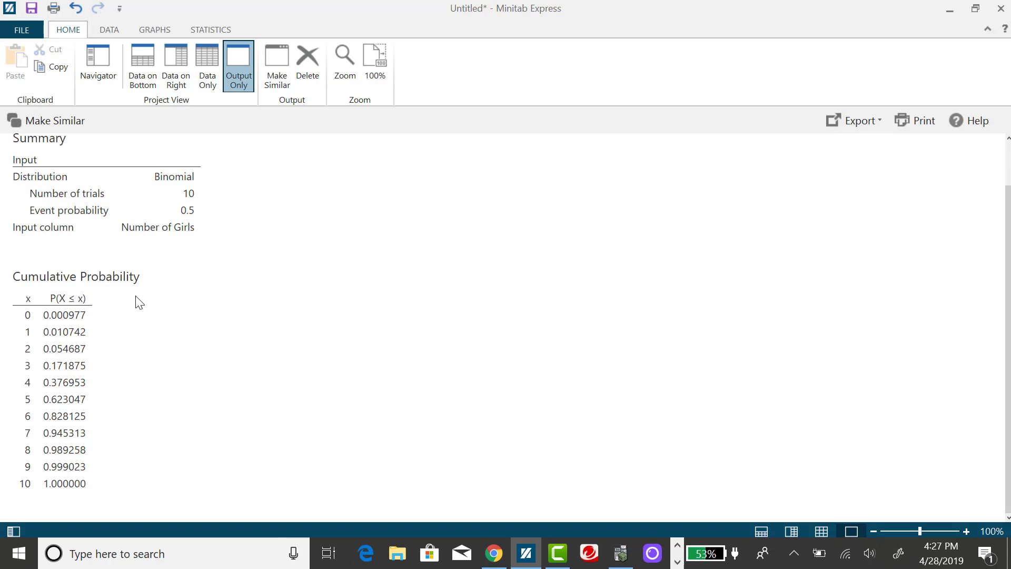
mouse_move(121, 313)
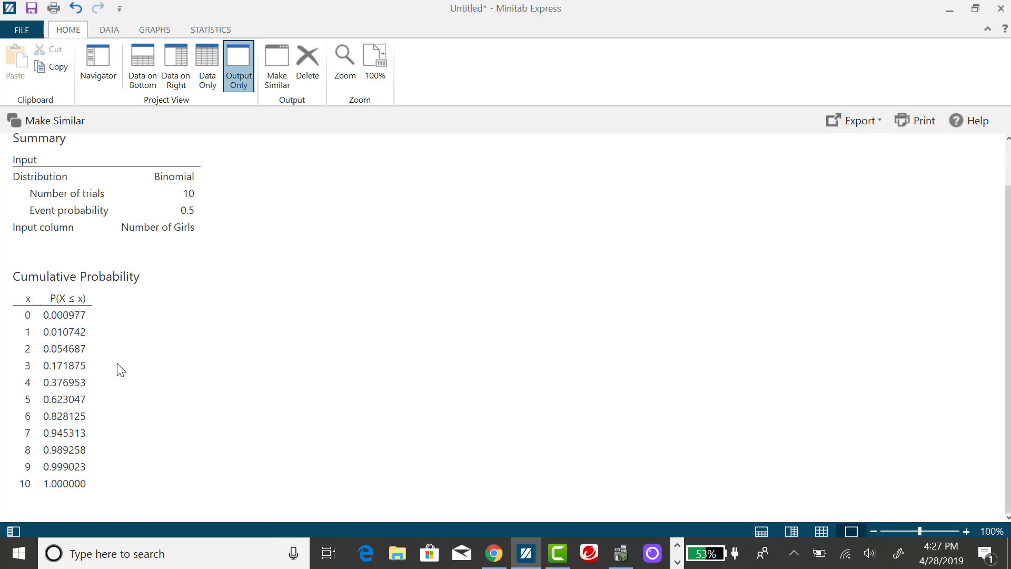
left_click(52, 483)
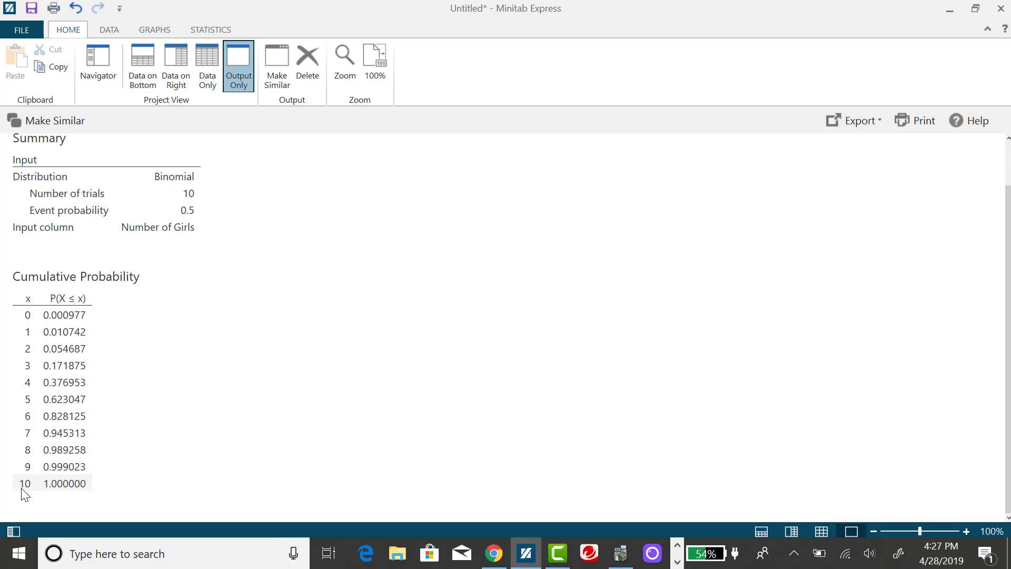
mouse_move(69, 493)
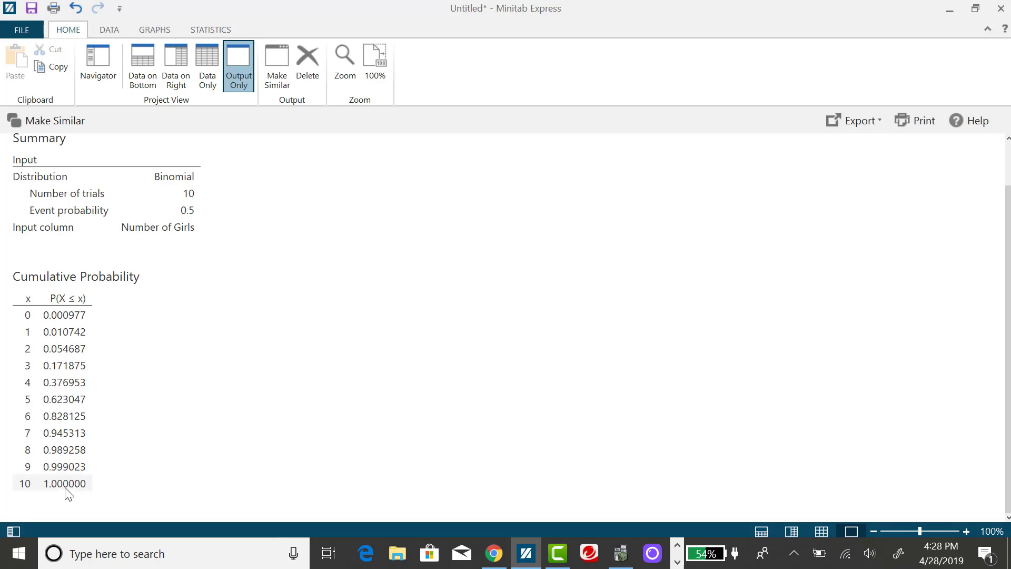
mouse_move(76, 313)
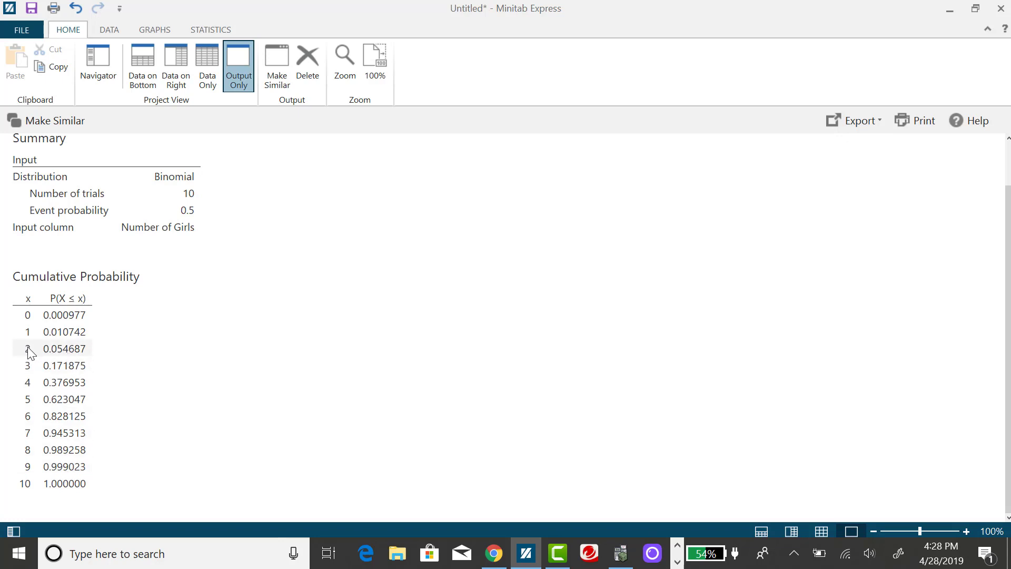
mouse_move(73, 357)
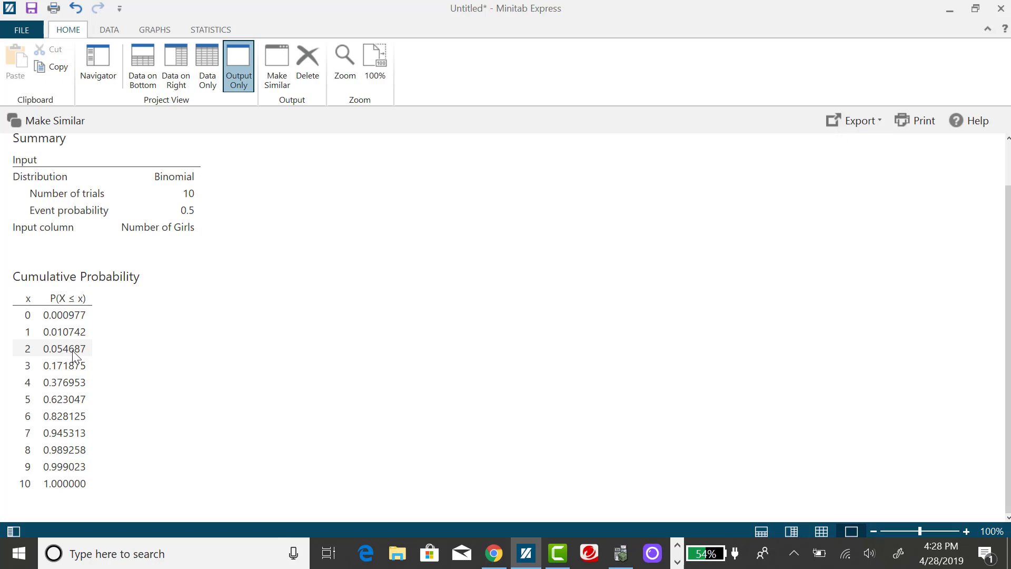